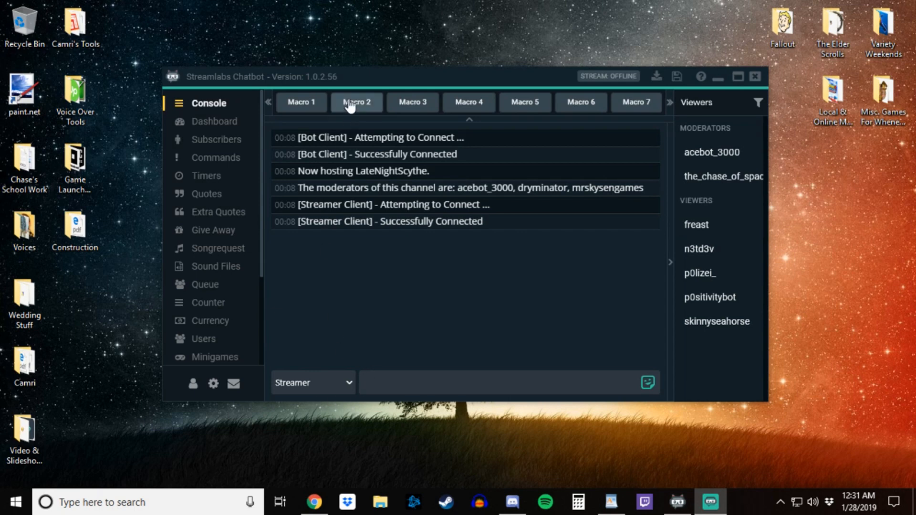
mouse_move(224, 82)
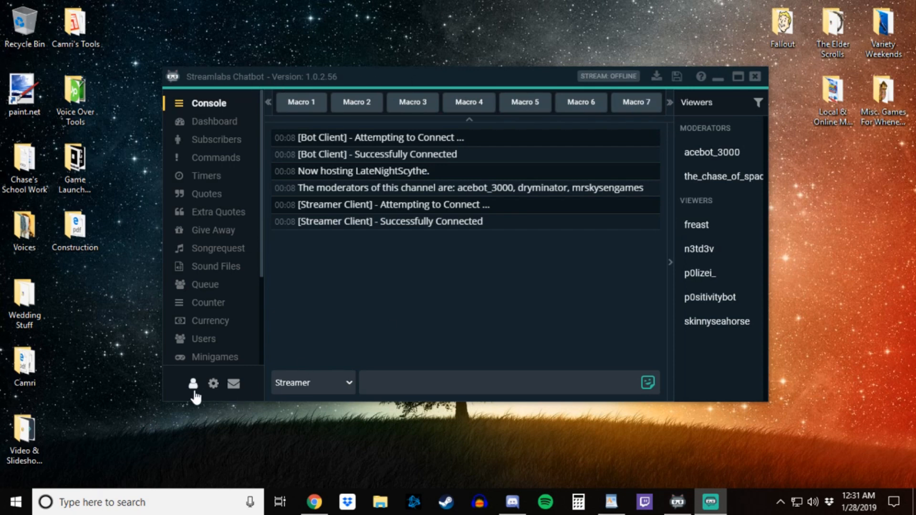
mouse_move(192, 383)
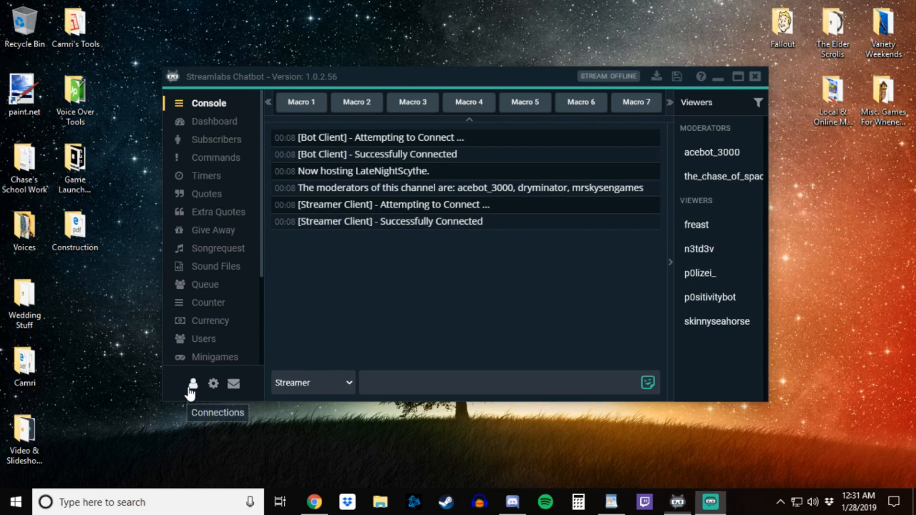
- Show the Twitch Streamer account entry in the Connections window
left_click(193, 383)
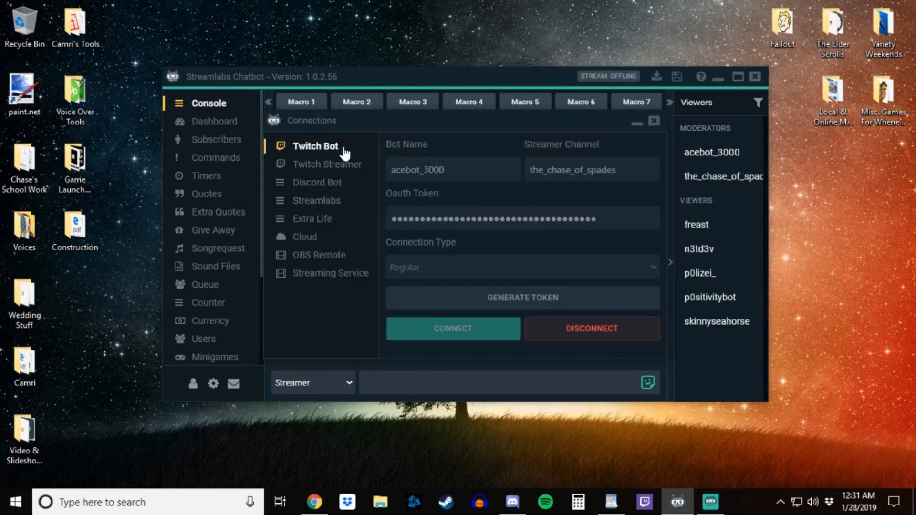
left_click(327, 164)
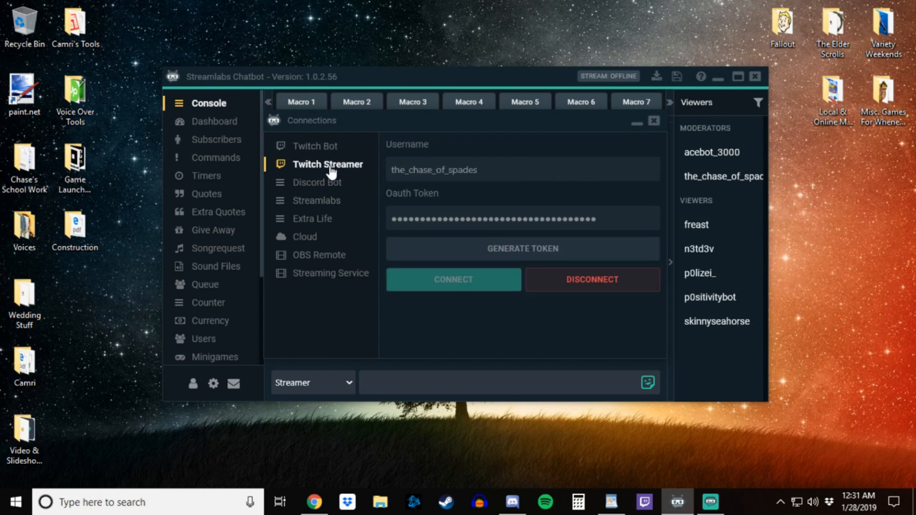
mouse_move(439, 284)
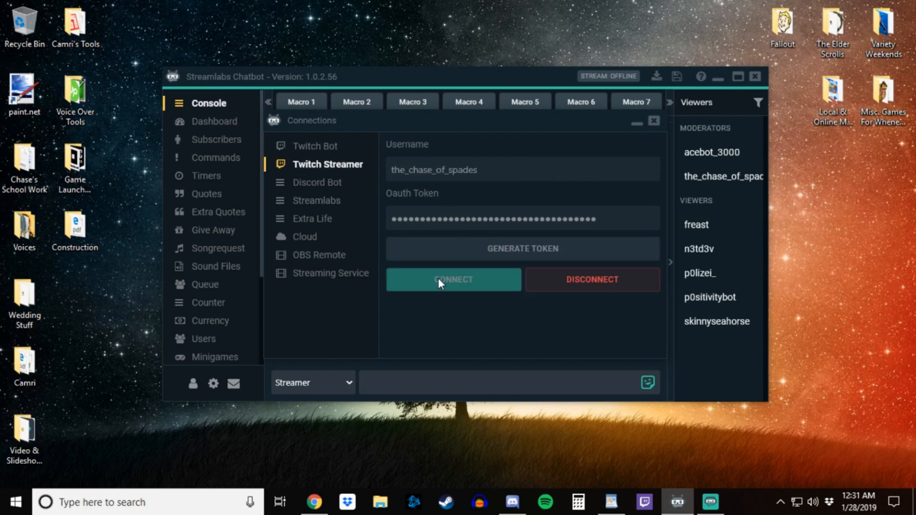
mouse_move(655, 122)
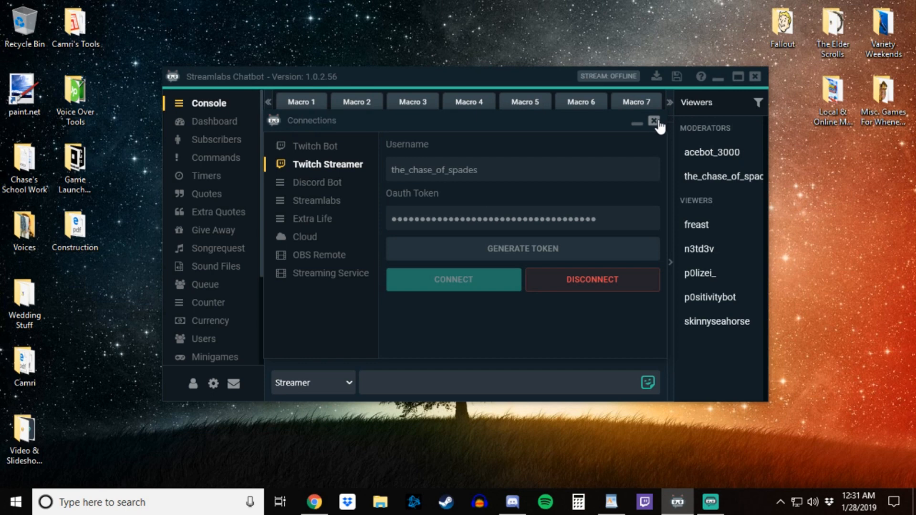
- Leave Connections and reach Global Currency Settings from the Currency section, showing the !points command
left_click(655, 121)
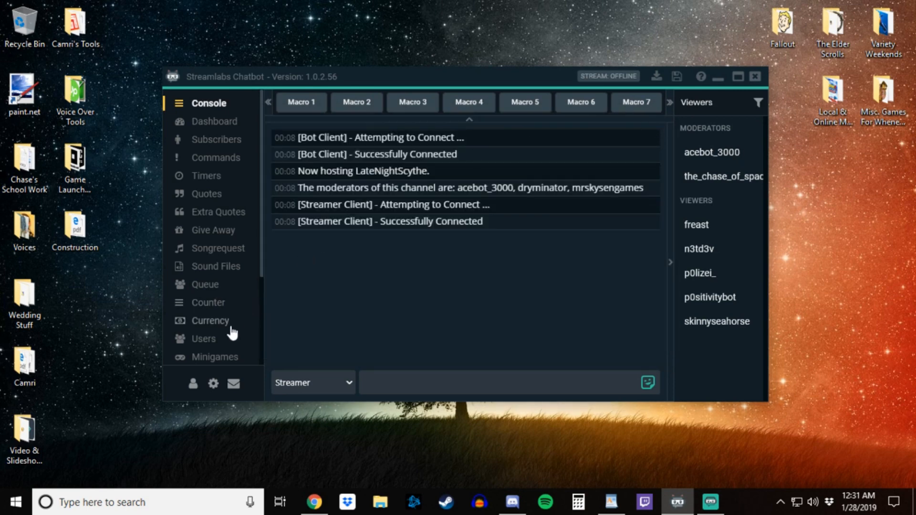
mouse_move(204, 326)
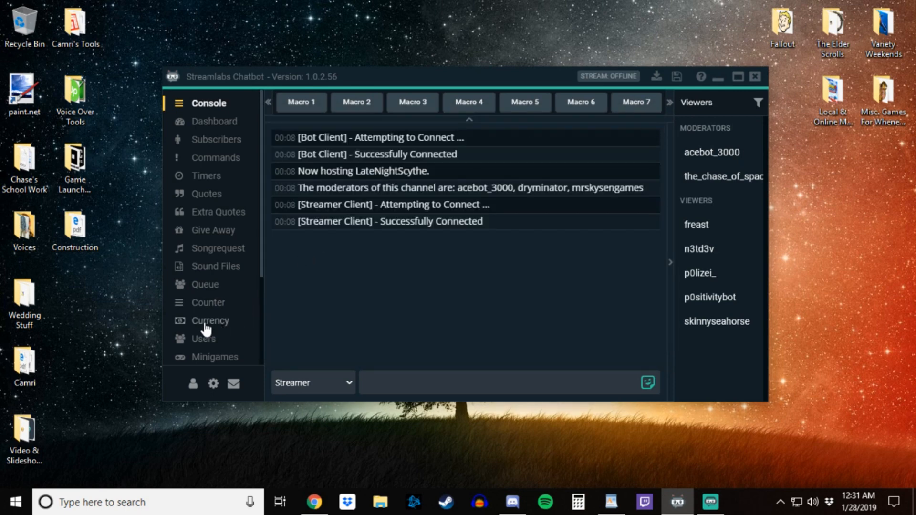
left_click(210, 321)
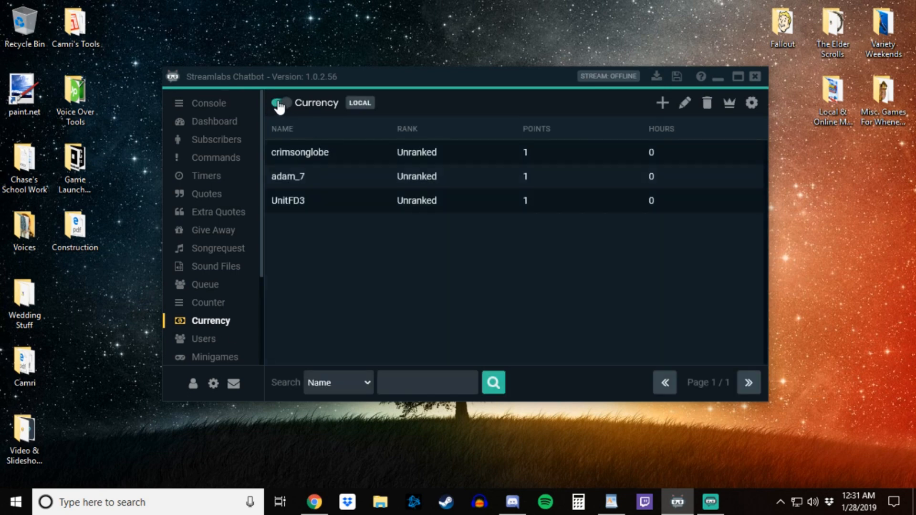
left_click(281, 103)
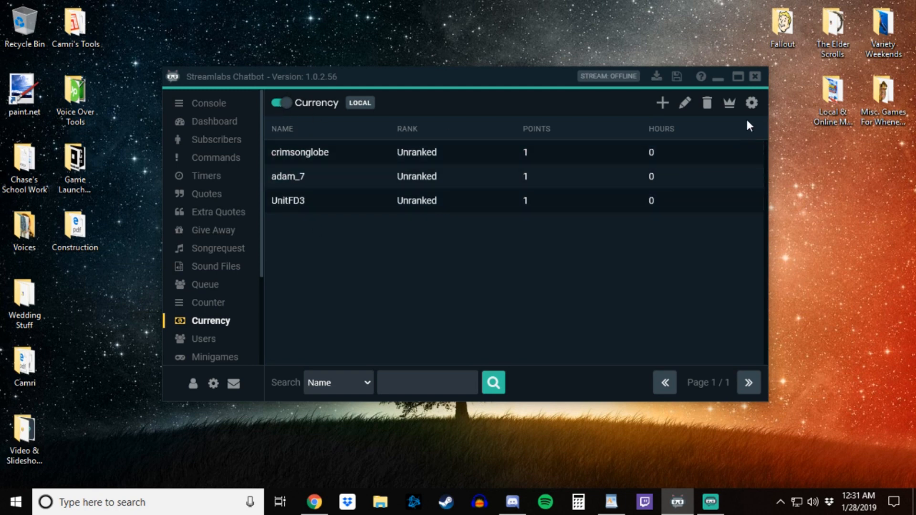
left_click(751, 102)
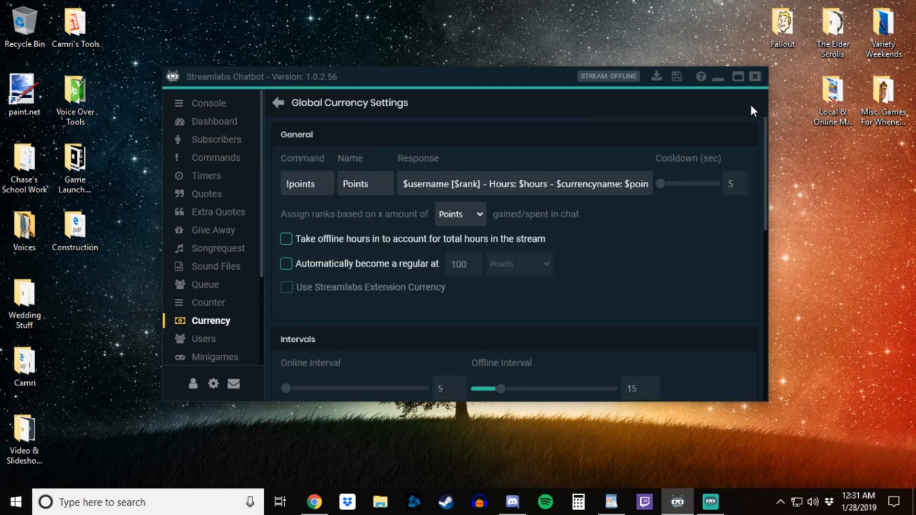
mouse_move(295, 294)
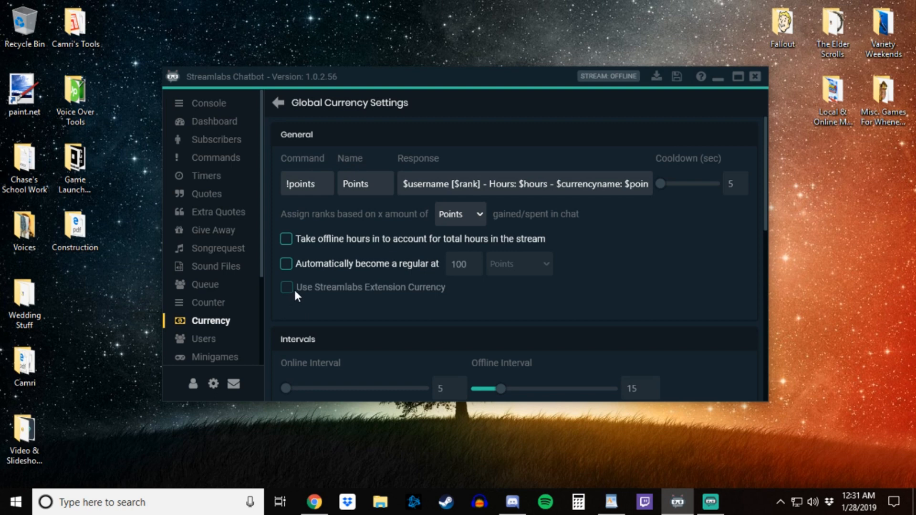
mouse_move(456, 299)
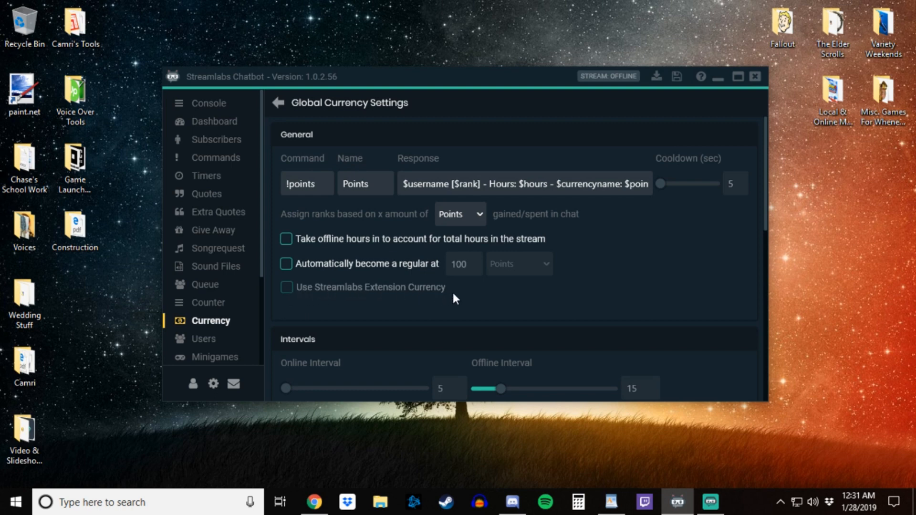
mouse_move(325, 295)
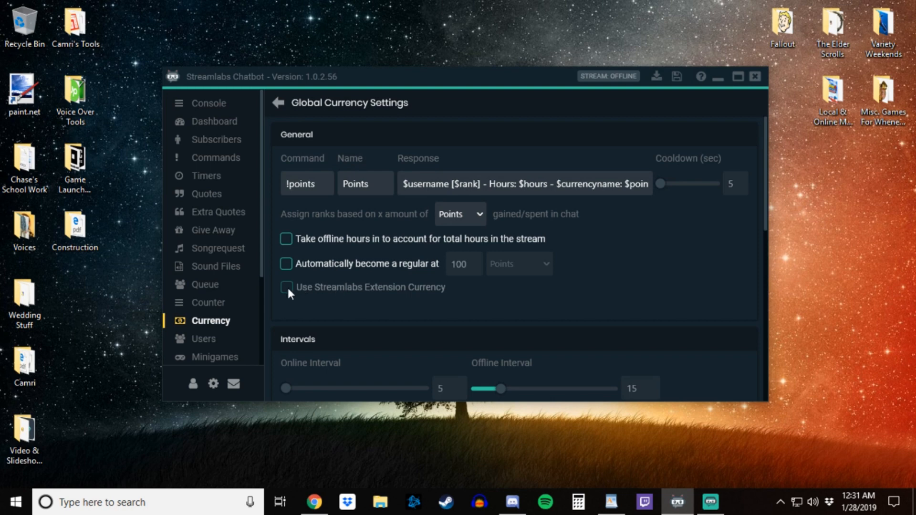
mouse_move(202, 388)
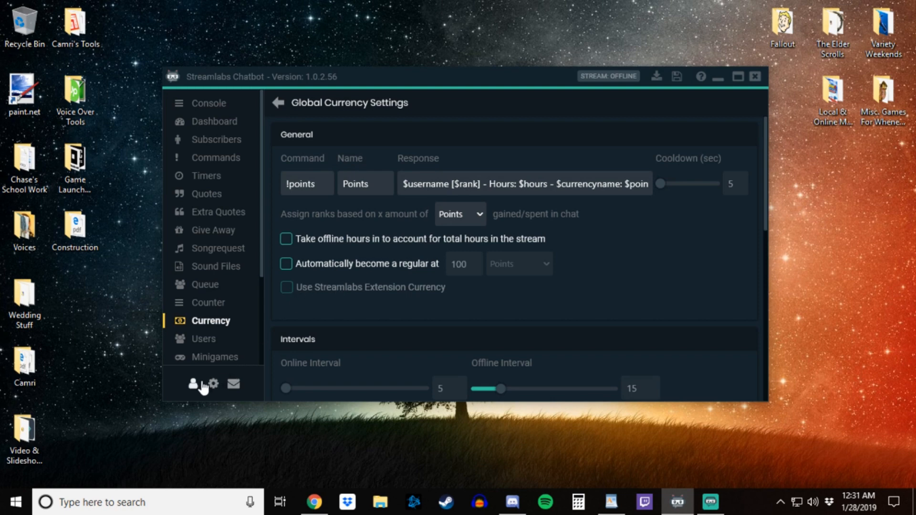
- Bring up the Streamlabs account entry in the Connections window
left_click(193, 384)
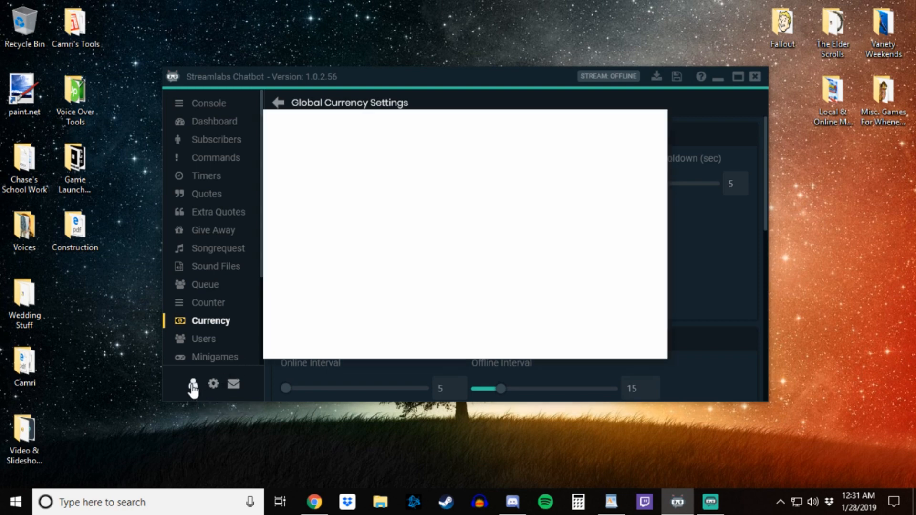
left_click(193, 384)
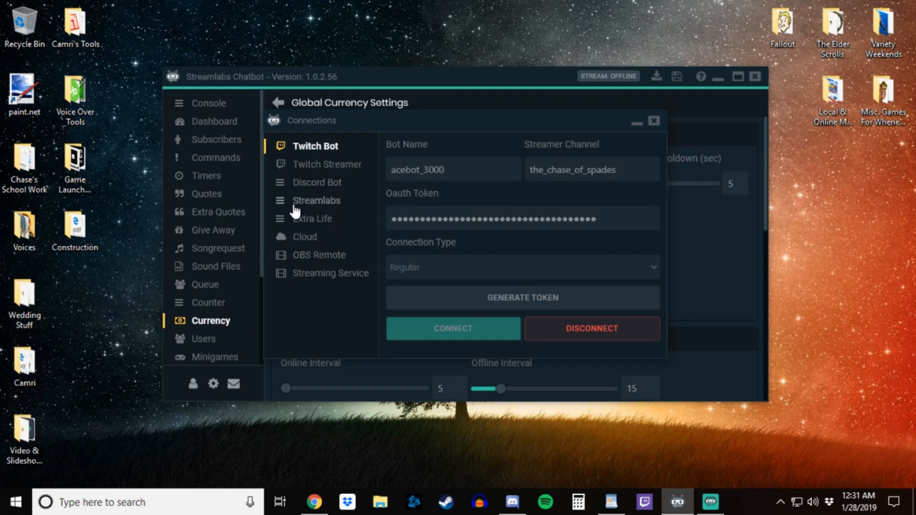
left_click(316, 199)
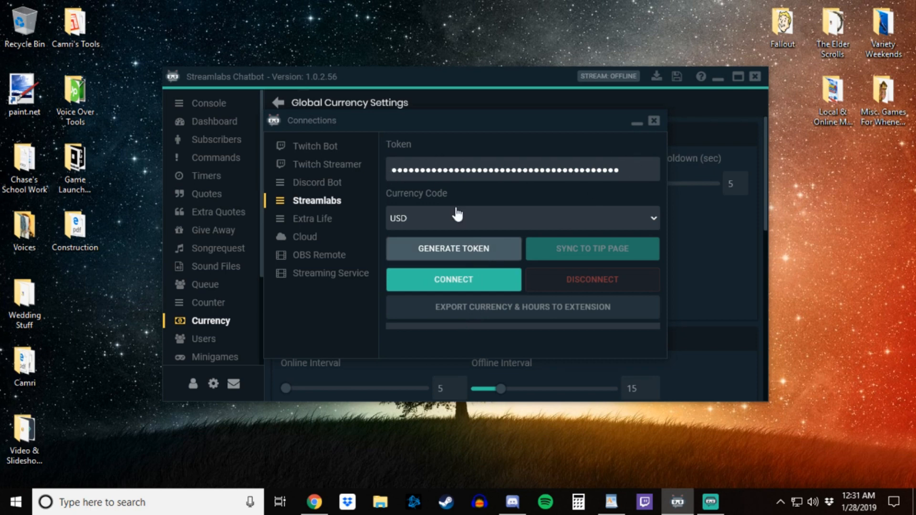
mouse_move(504, 203)
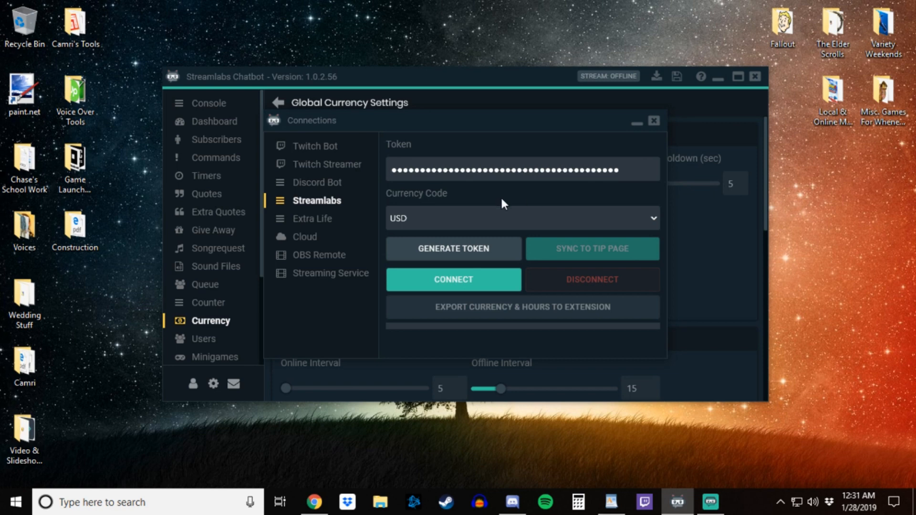
mouse_move(413, 200)
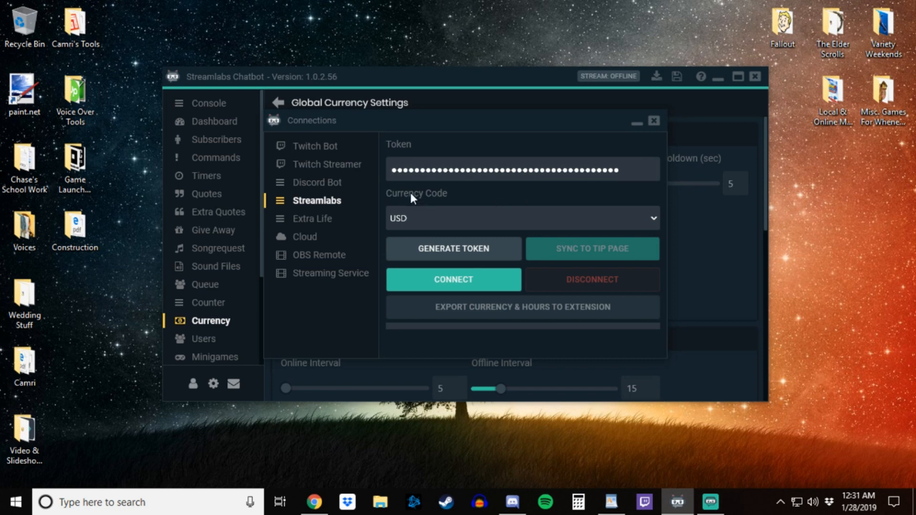
- Connect to Streamlabs with the saved token and USD as the currency code
left_click(647, 217)
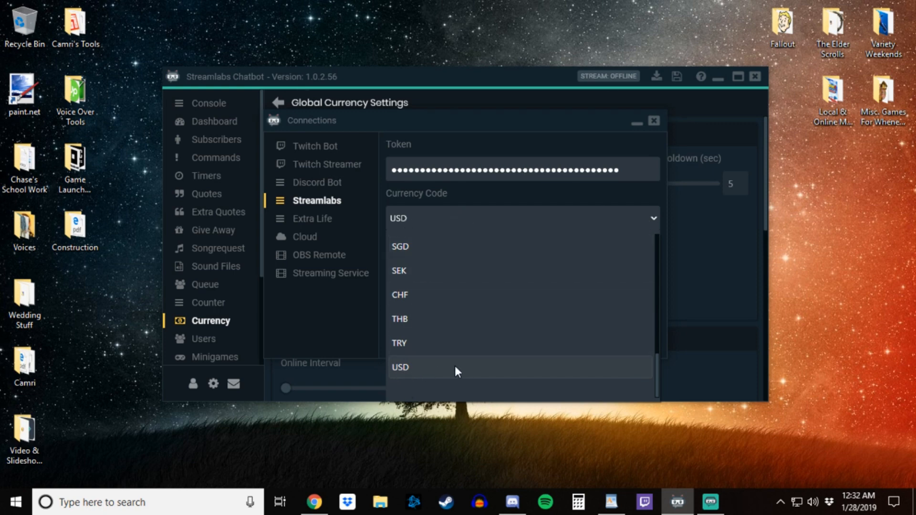
left_click(400, 367)
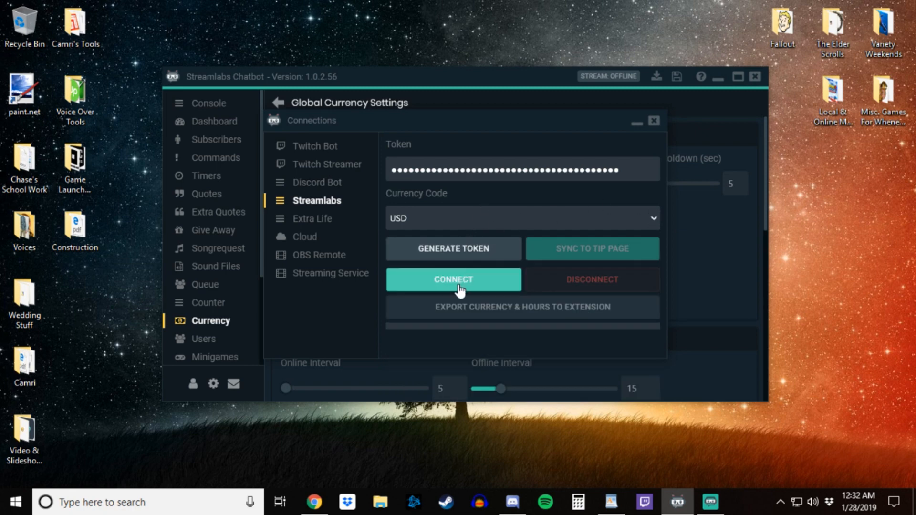
left_click(452, 280)
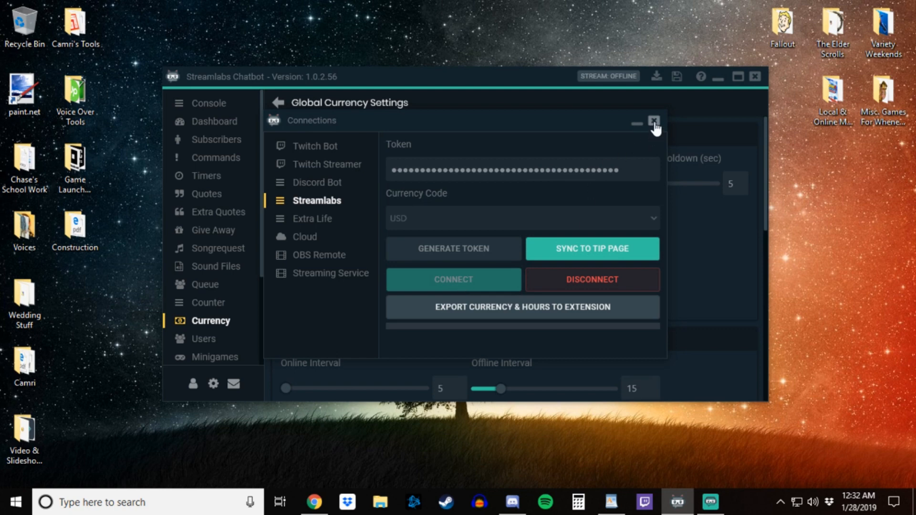
- Leave Connections and enable 'Use Streamlabs Extension Currency' in Global Currency Settings
left_click(654, 123)
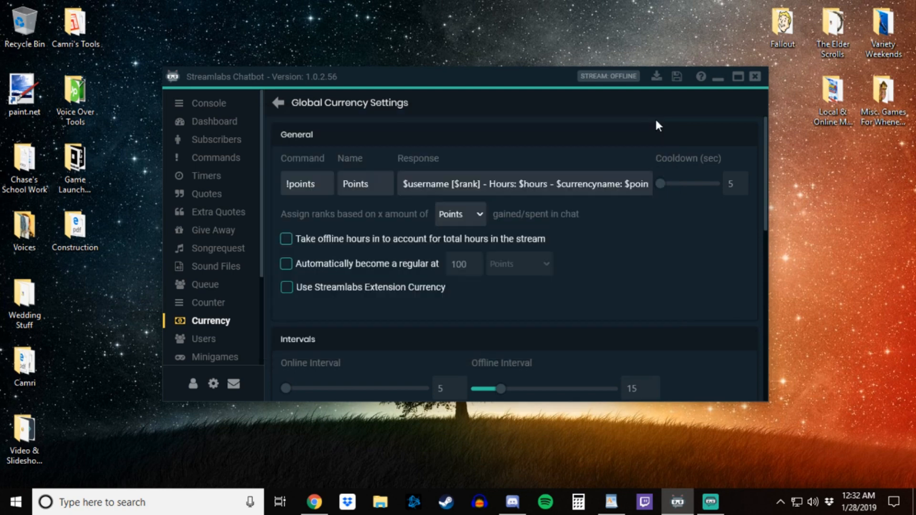
mouse_move(306, 292)
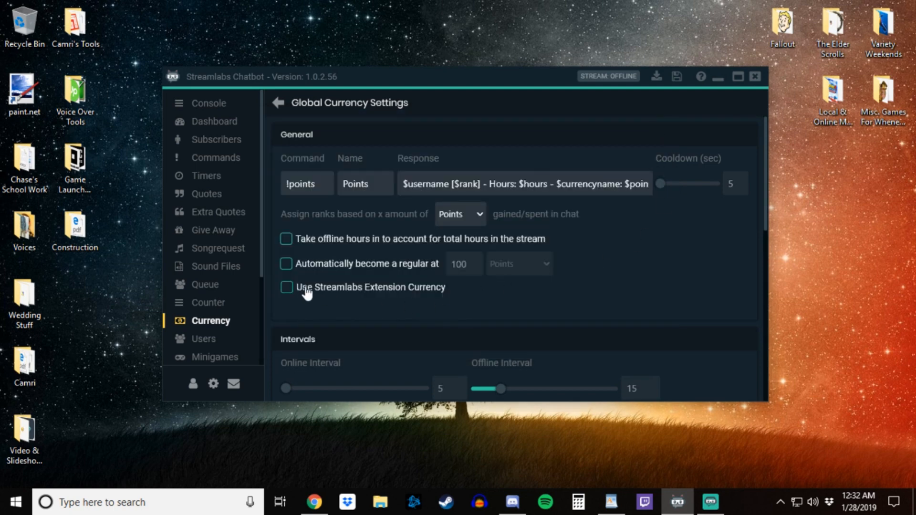
mouse_move(423, 297)
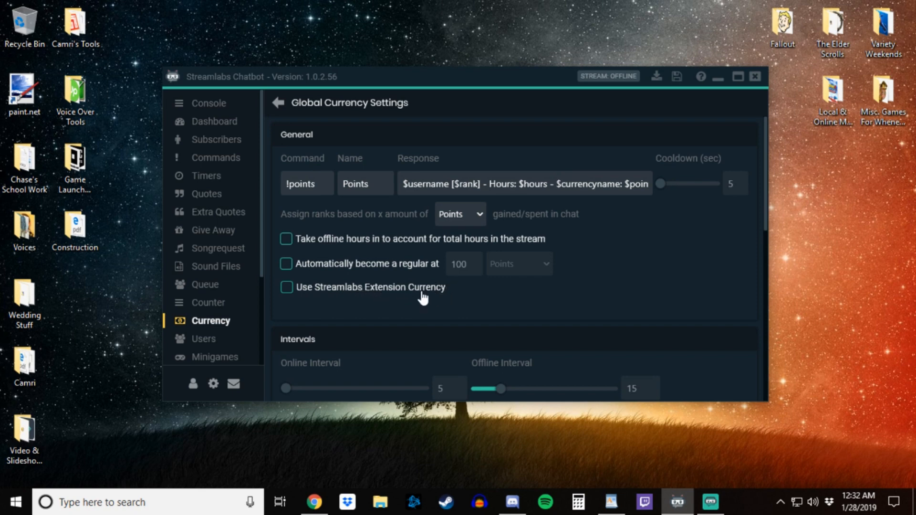
mouse_move(289, 294)
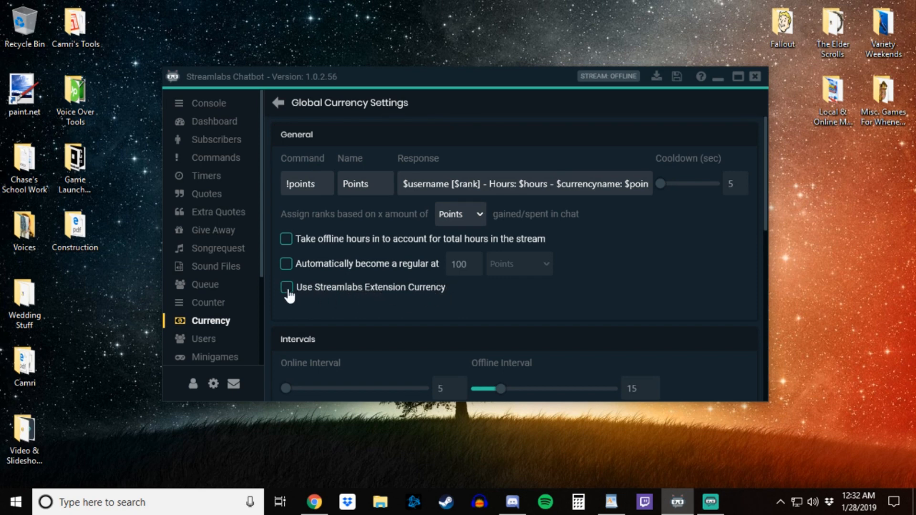
left_click(285, 287)
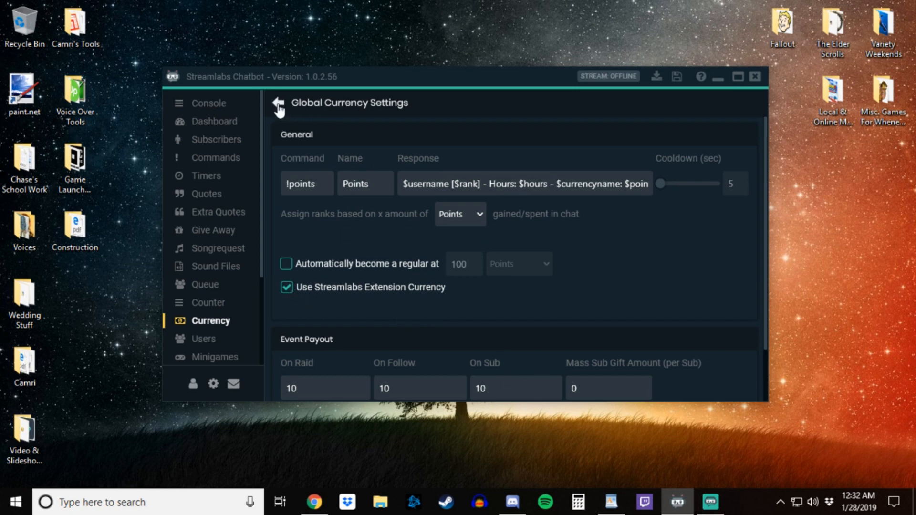
- Return to the Currency list, now tagged Extension, and browse viewers' points and hours
left_click(277, 103)
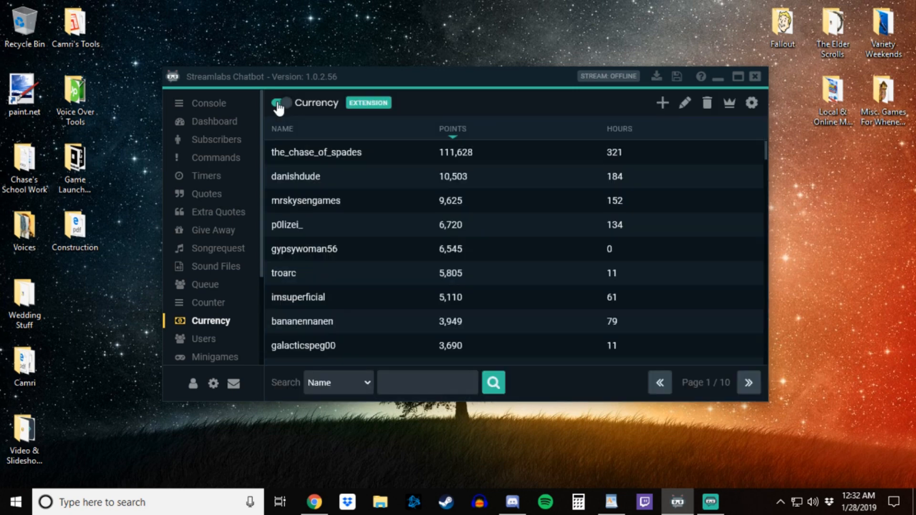
left_click(281, 103)
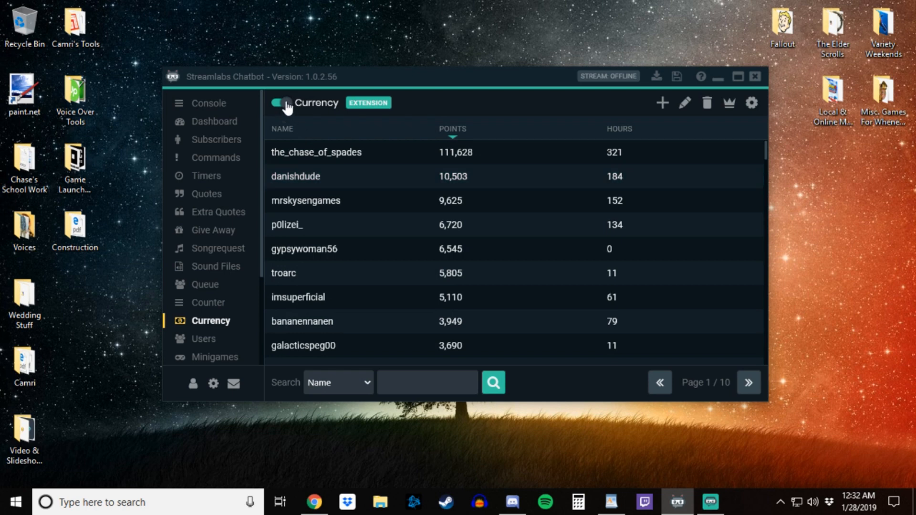
mouse_move(358, 107)
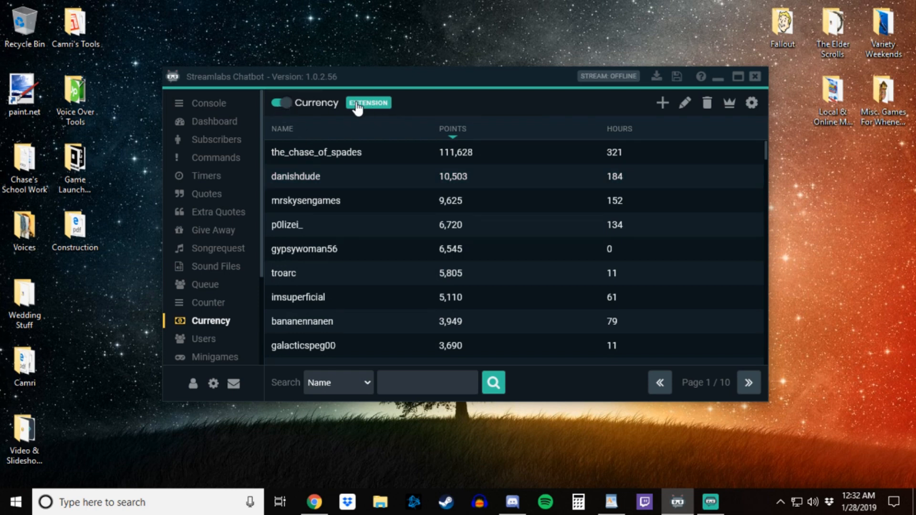
mouse_move(389, 111)
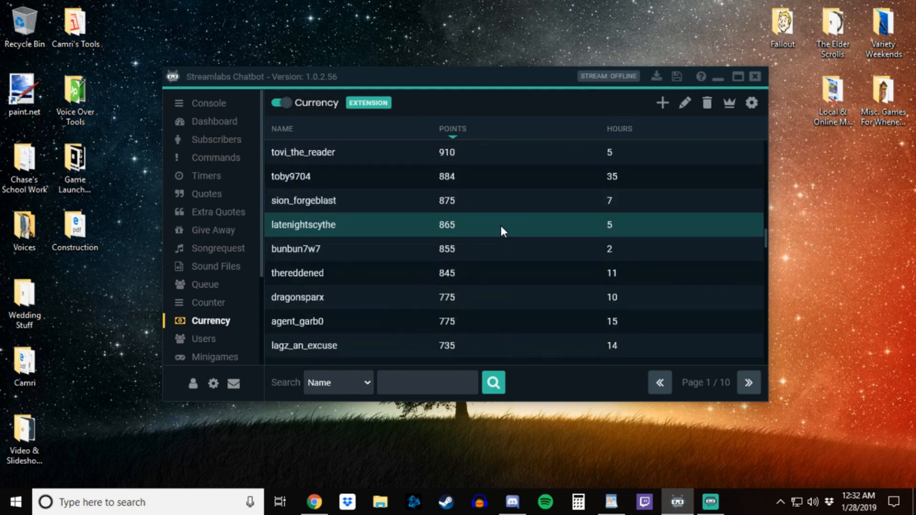
left_click(450, 129)
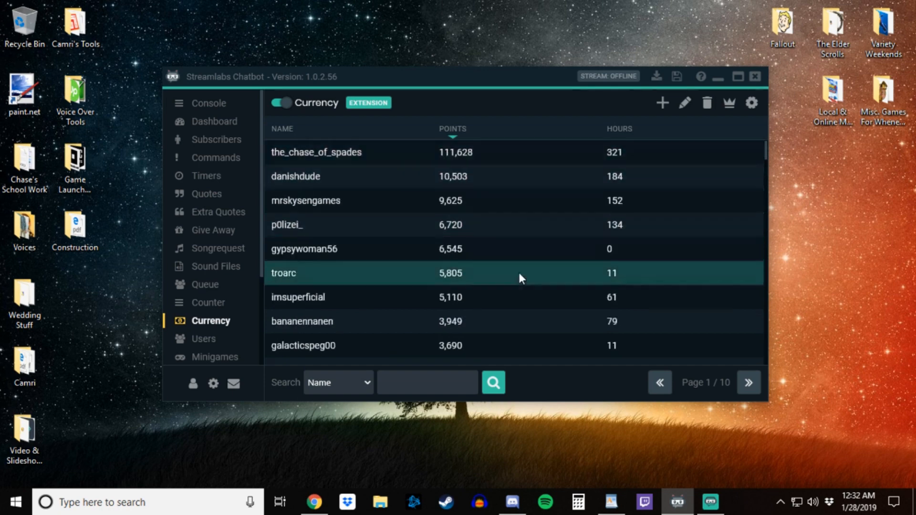
mouse_move(559, 401)
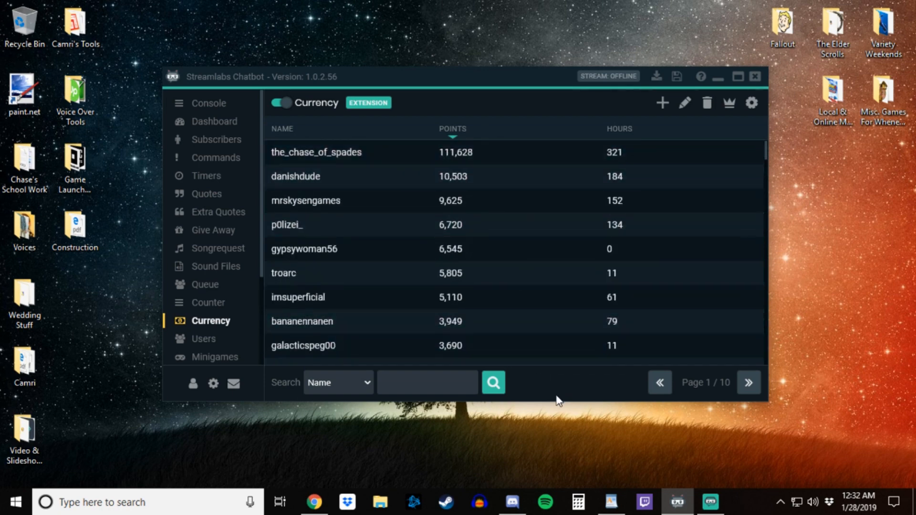
mouse_move(523, 34)
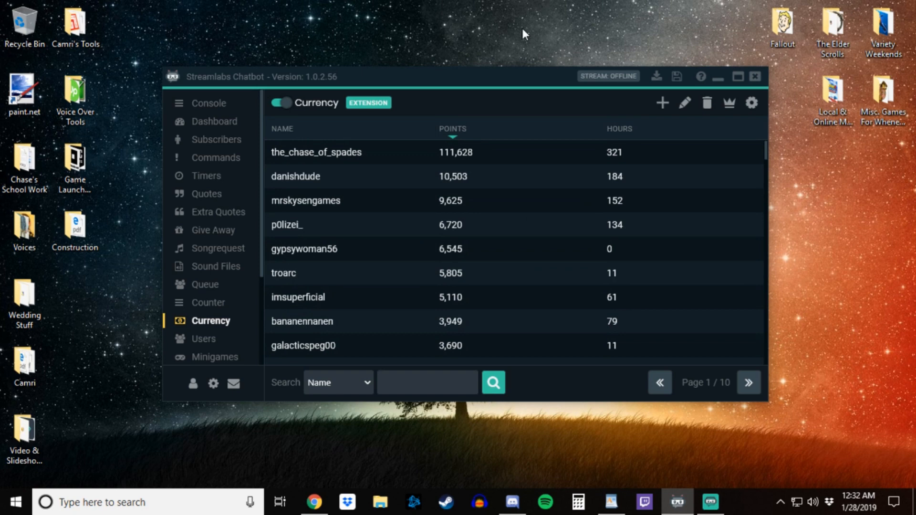
mouse_move(514, 80)
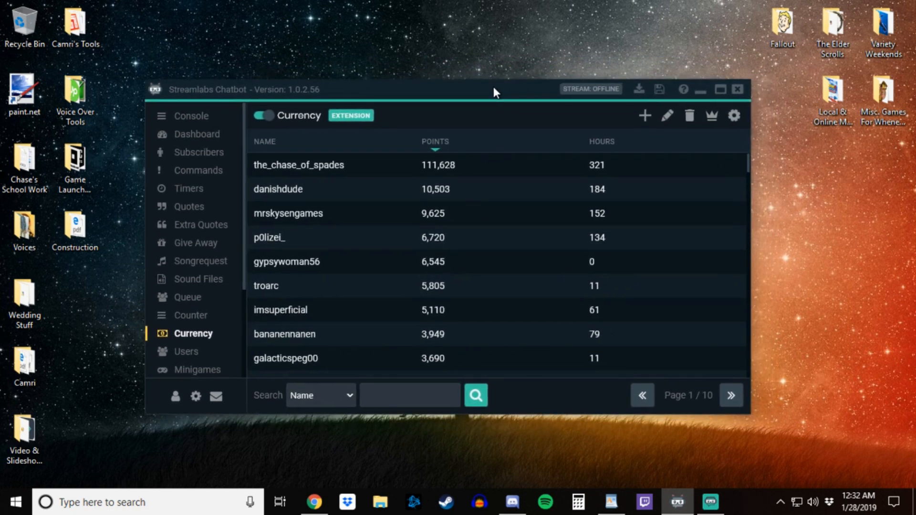
mouse_move(455, 64)
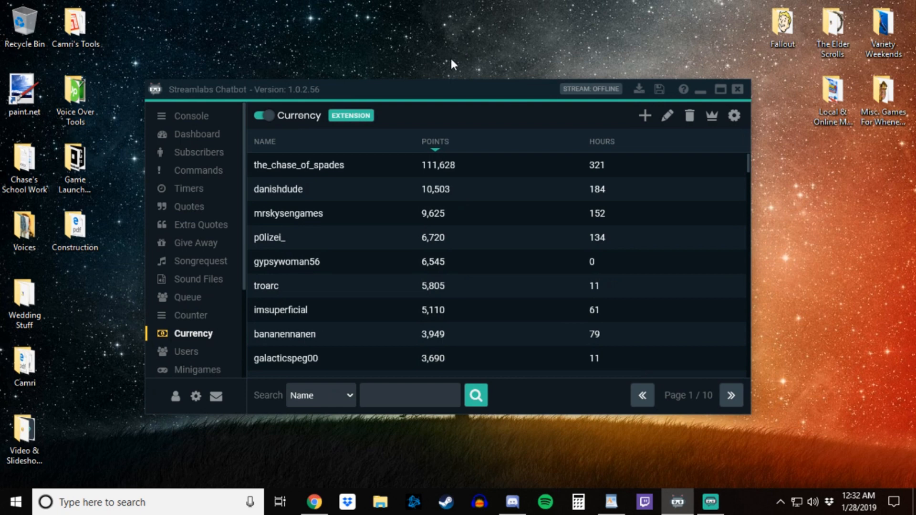
mouse_move(420, 94)
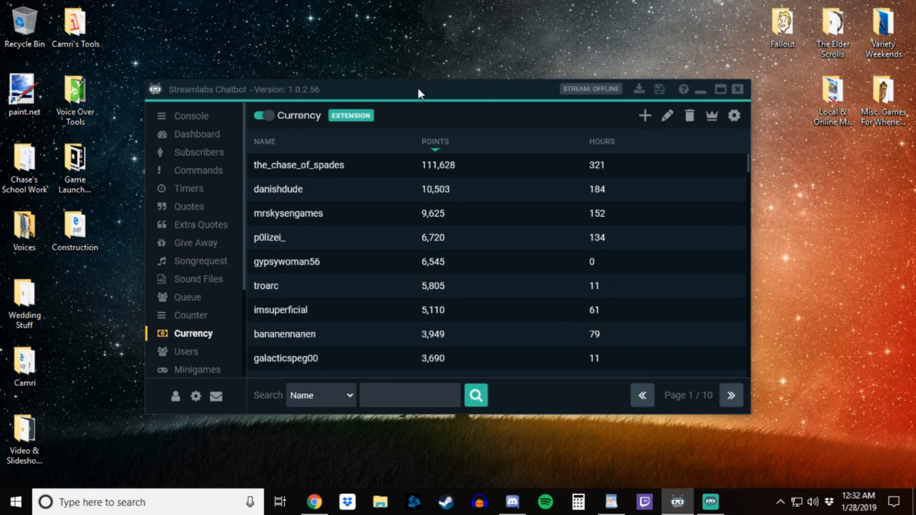
mouse_move(538, 99)
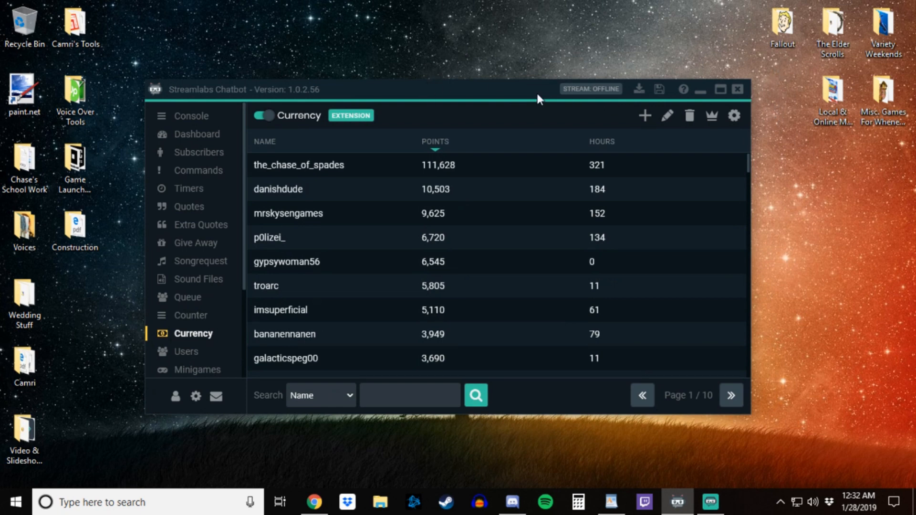
mouse_move(835, 186)
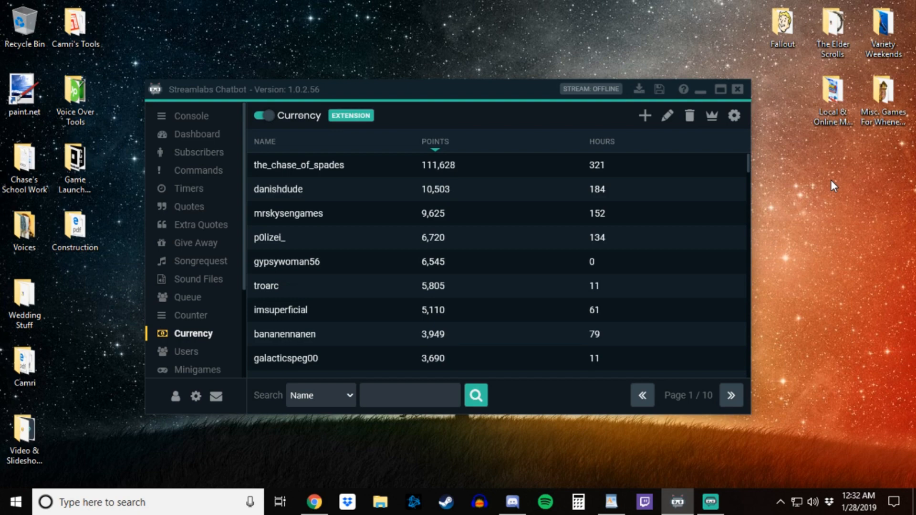